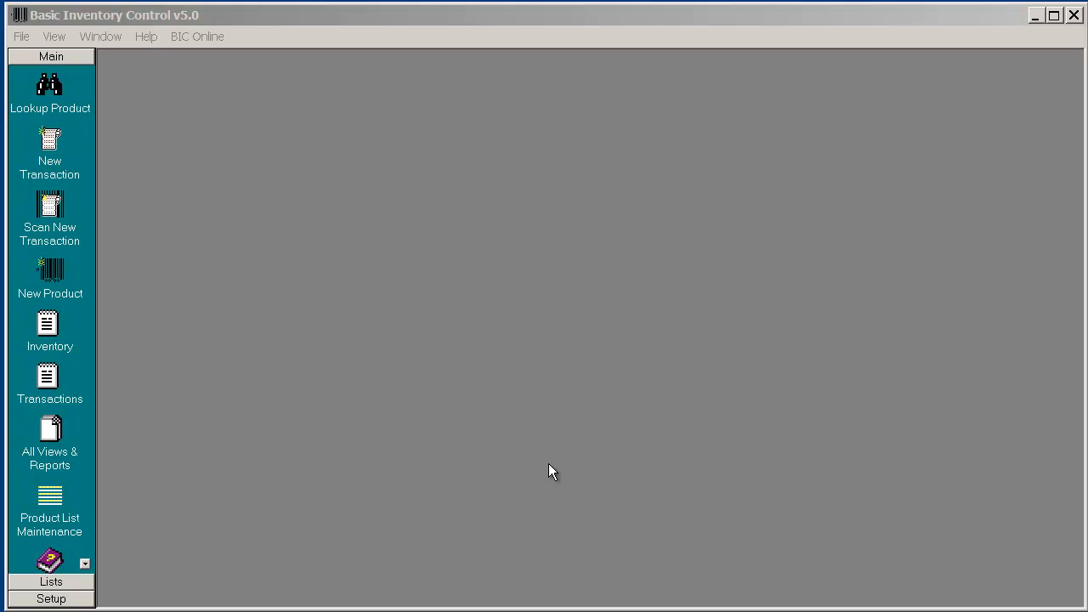
mouse_move(502, 397)
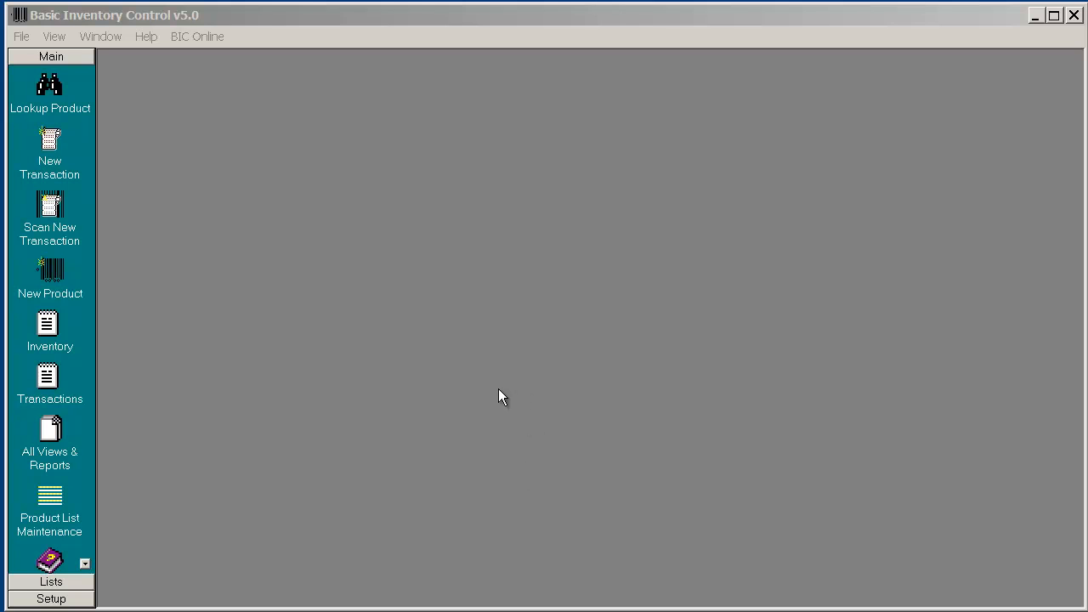
mouse_move(134, 291)
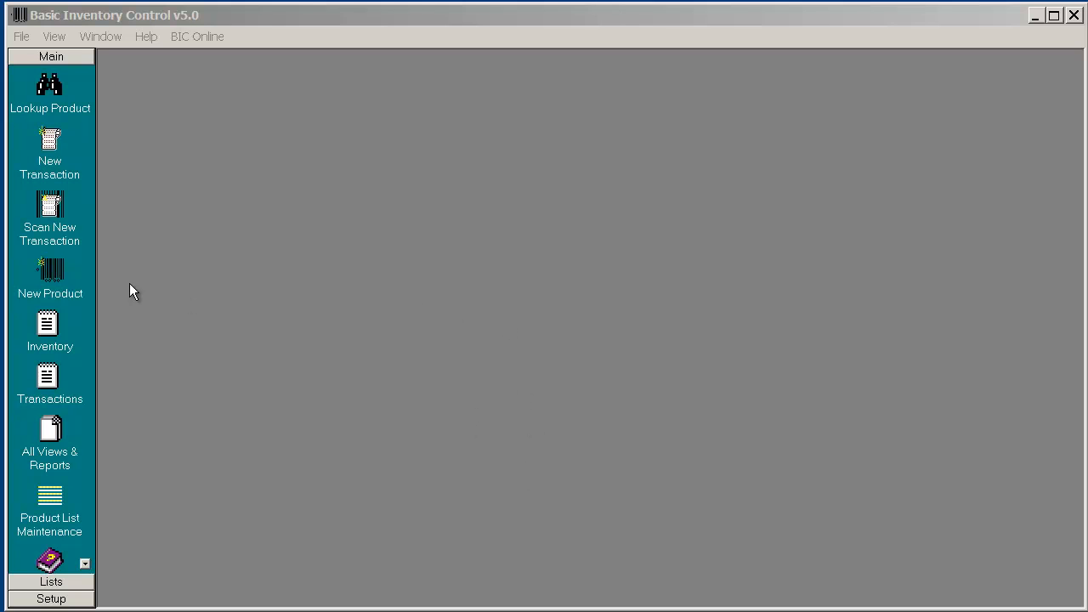
mouse_move(54, 36)
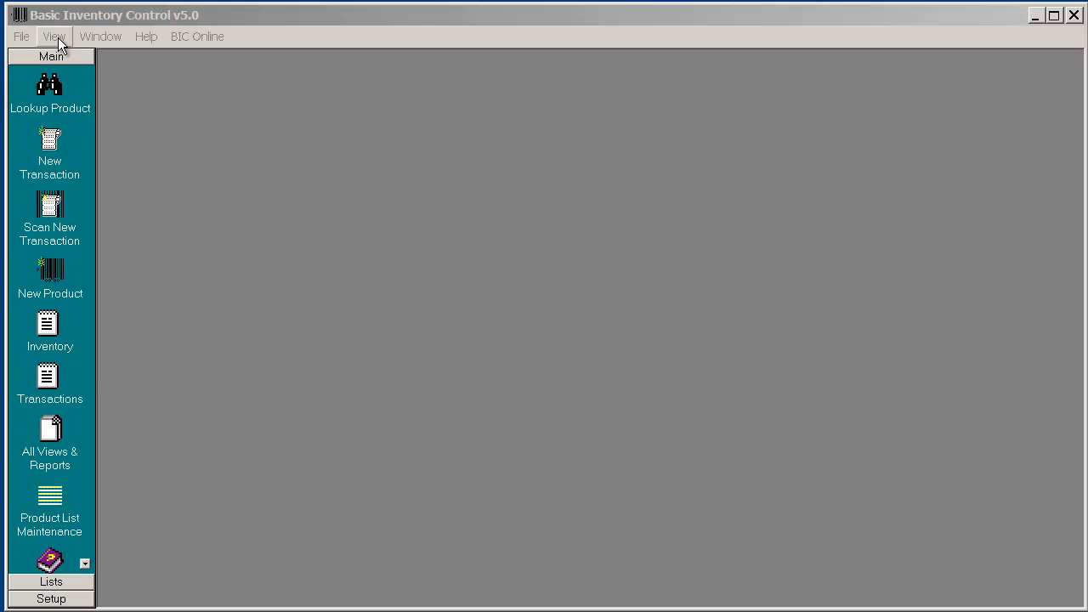
- Open the Inventory of All Products list and select the ANTI-FOAM product
click(49, 331)
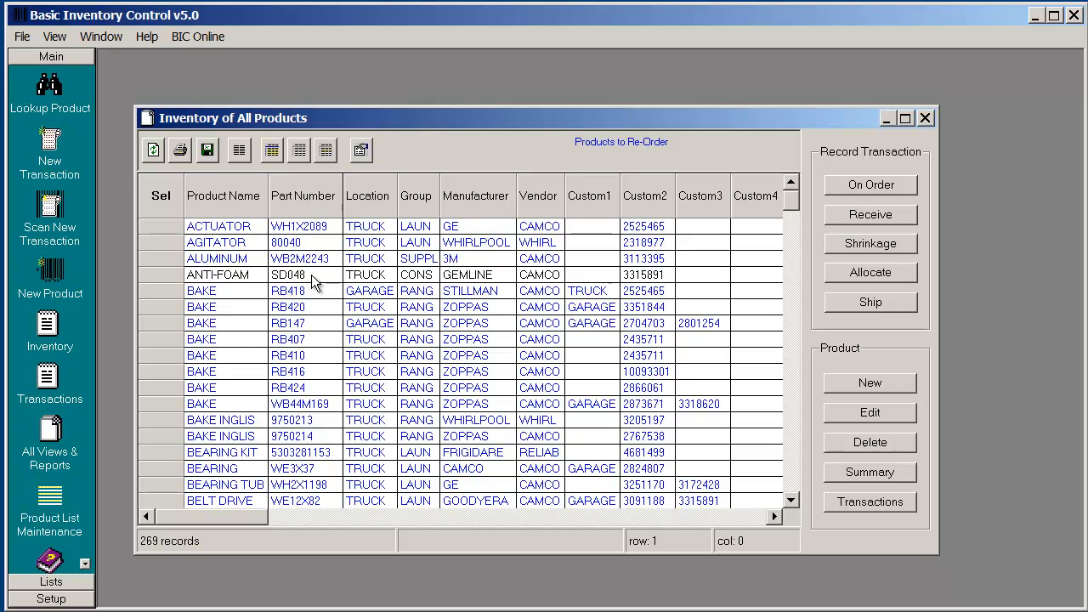
click(225, 274)
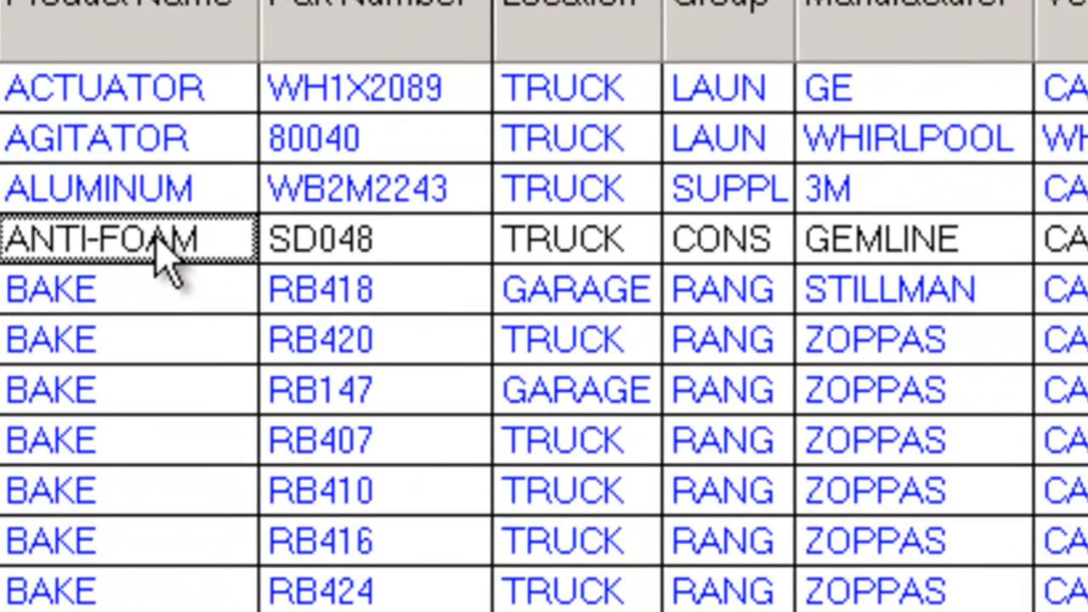
mouse_move(217, 246)
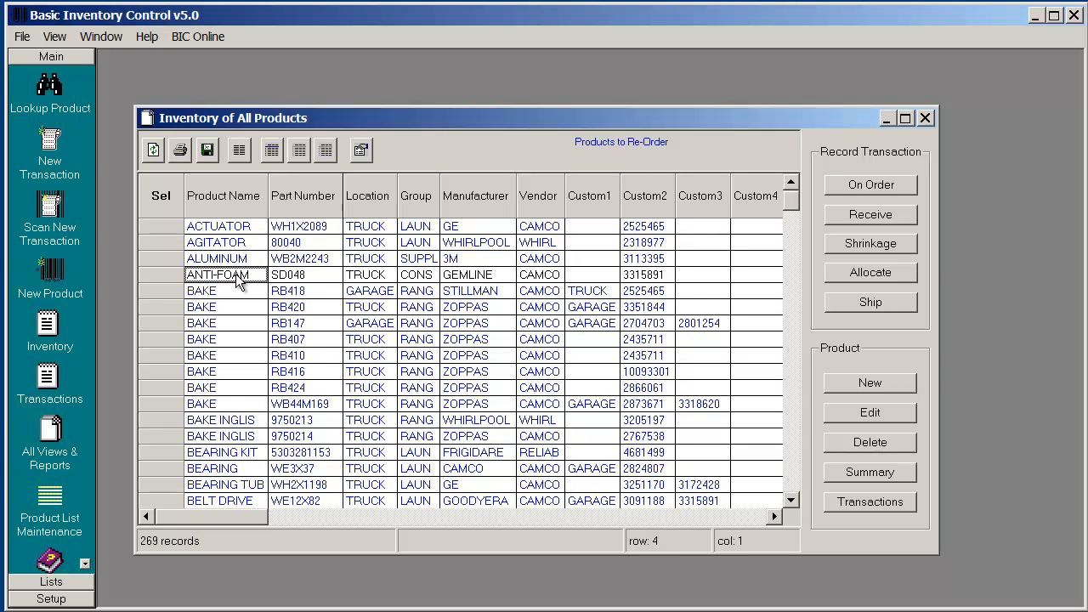
mouse_move(853, 511)
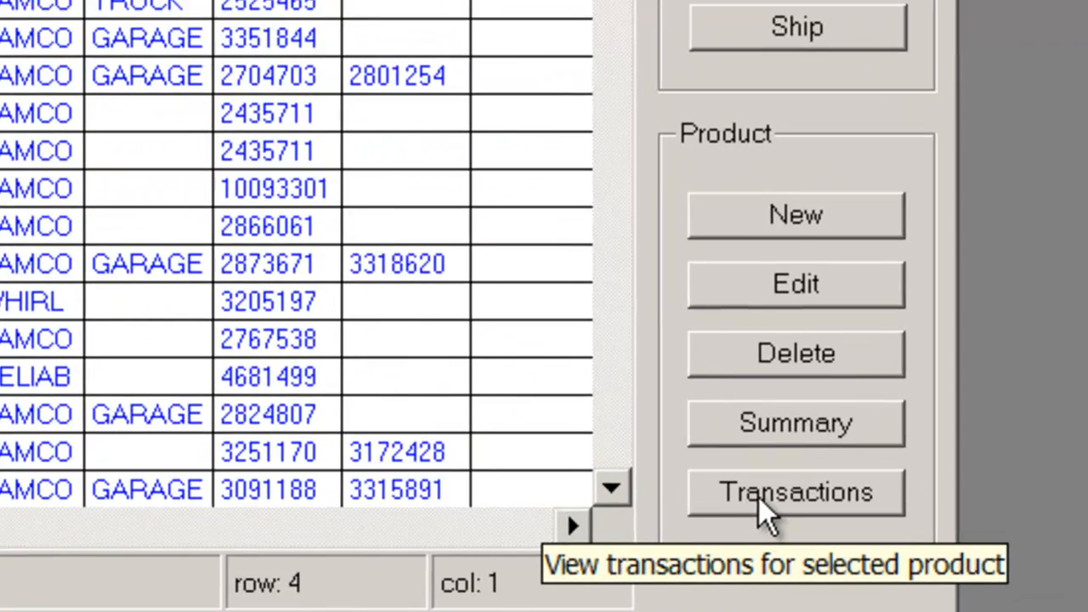
- Show the transactions list for ANTI-FOAM [SD048]
click(796, 491)
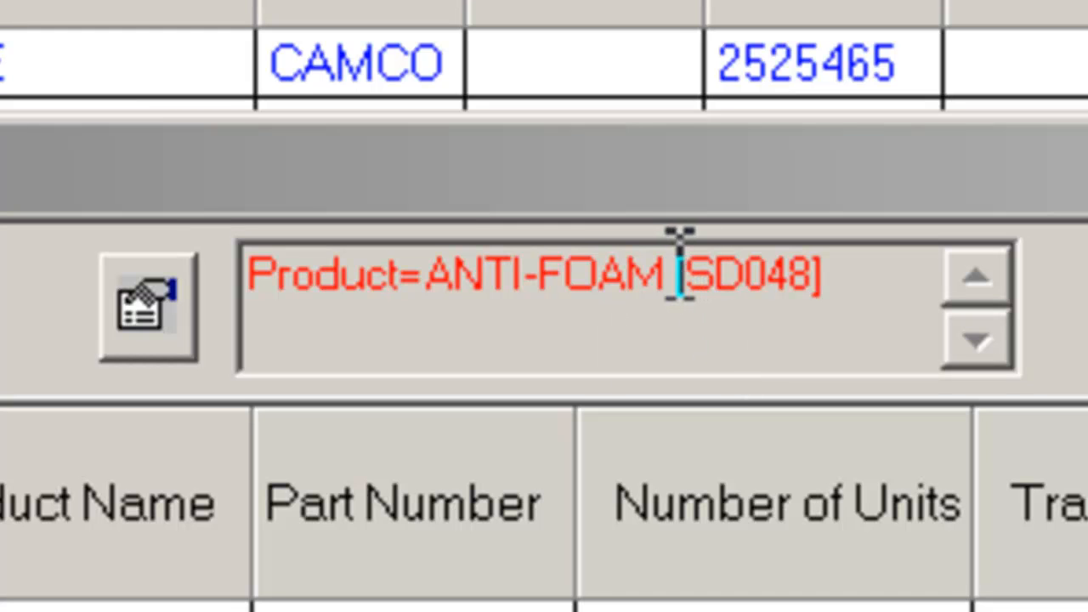
mouse_move(148, 208)
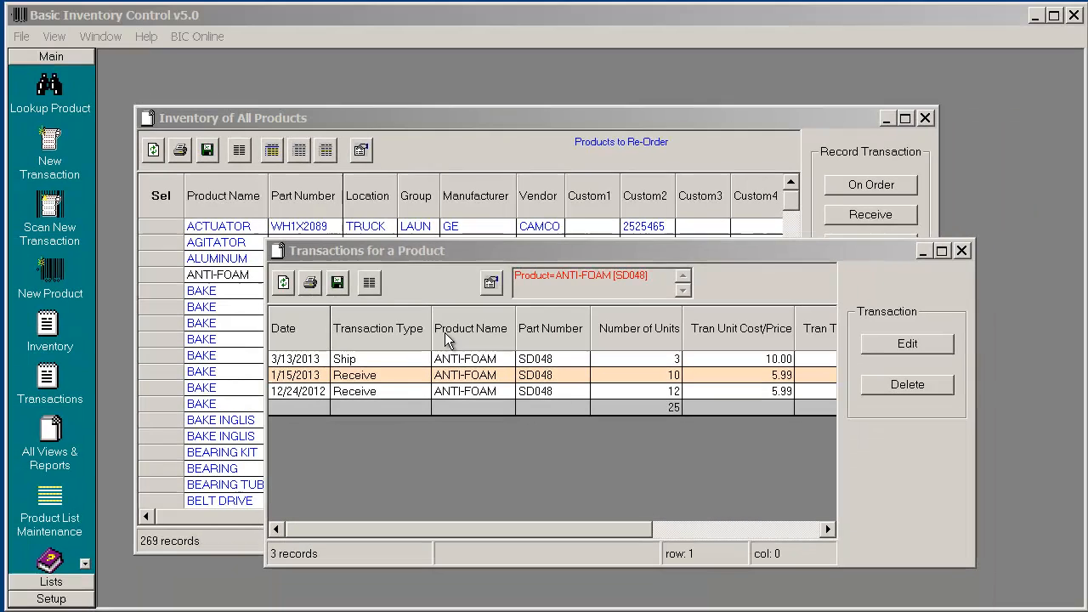
mouse_move(458, 406)
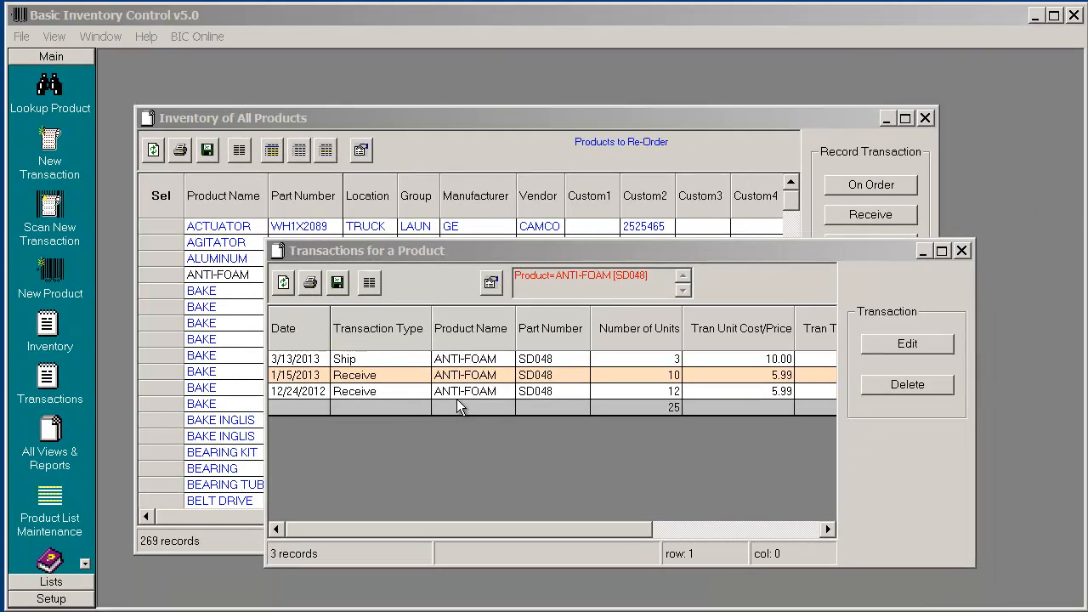
mouse_move(380, 361)
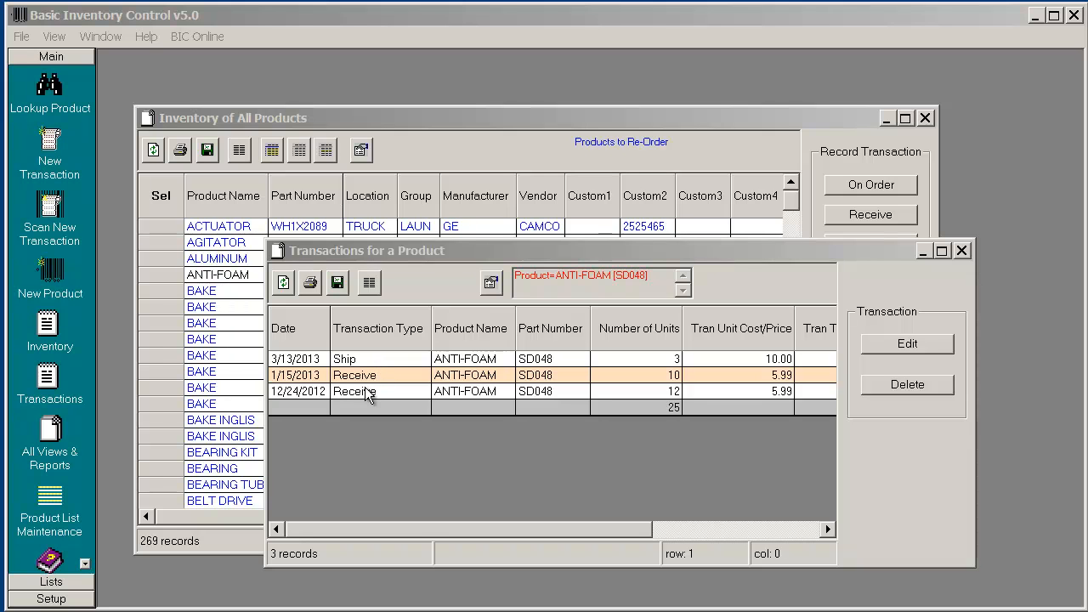
mouse_move(437, 323)
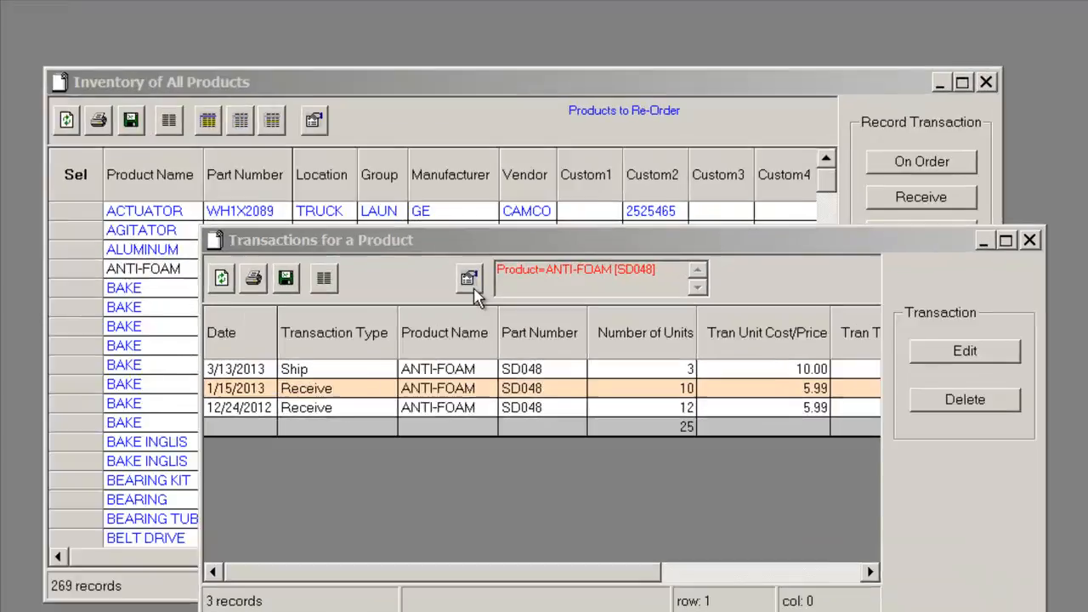
mouse_move(468, 278)
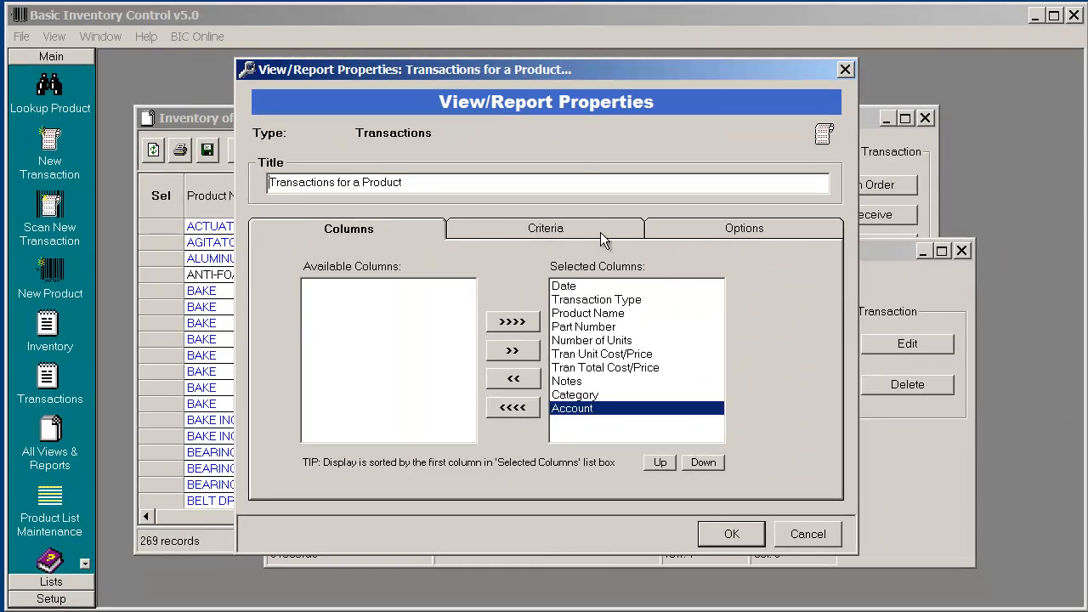
- Set the ANTI-FOAM transactions Date criterion to This Year, leaving 2 records
click(545, 228)
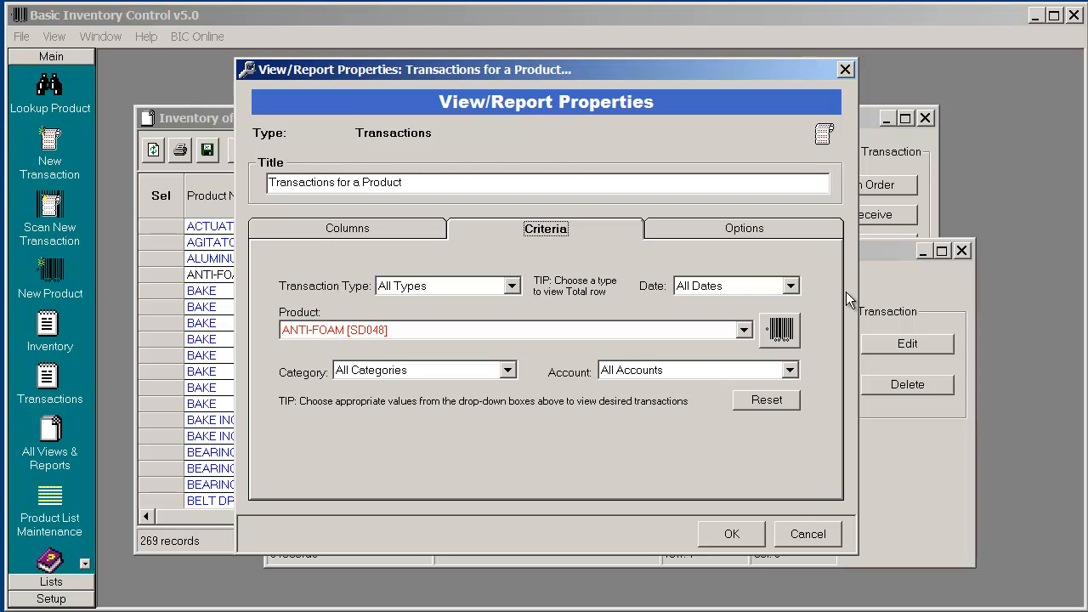
click(790, 286)
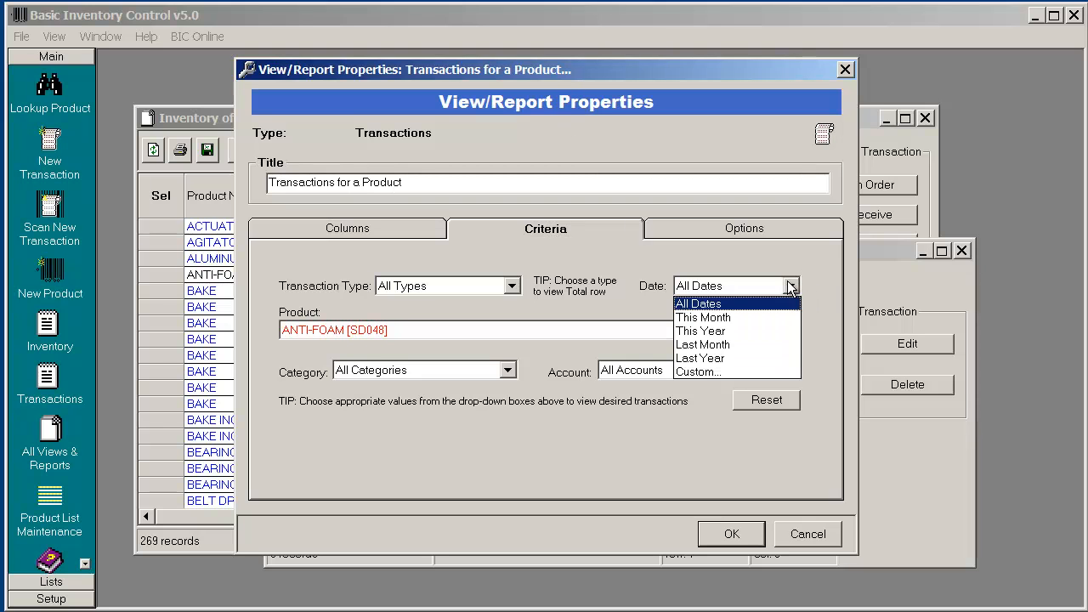
mouse_move(700, 330)
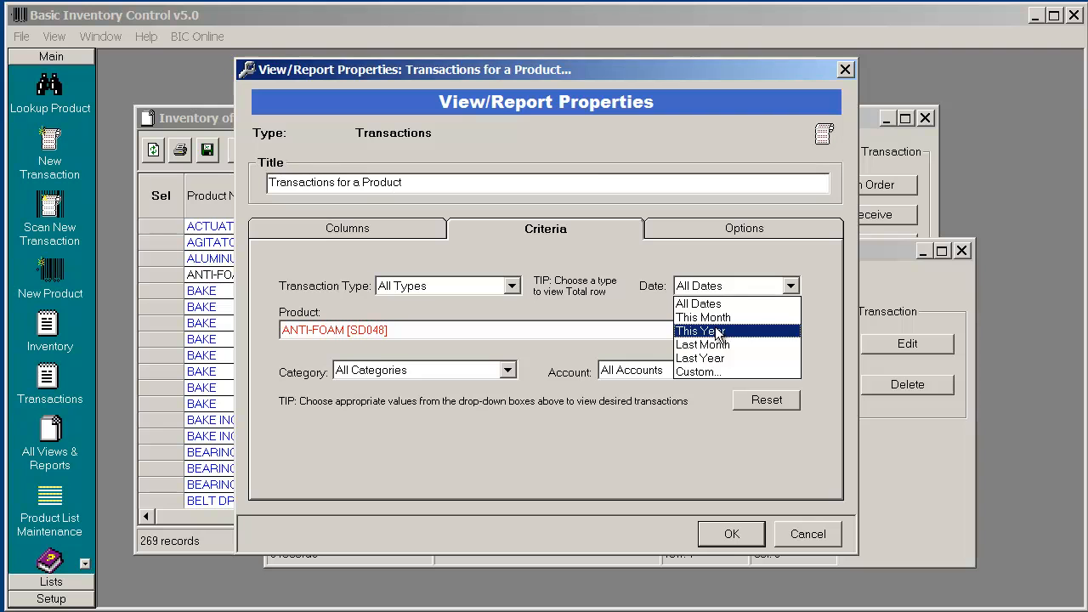
click(700, 330)
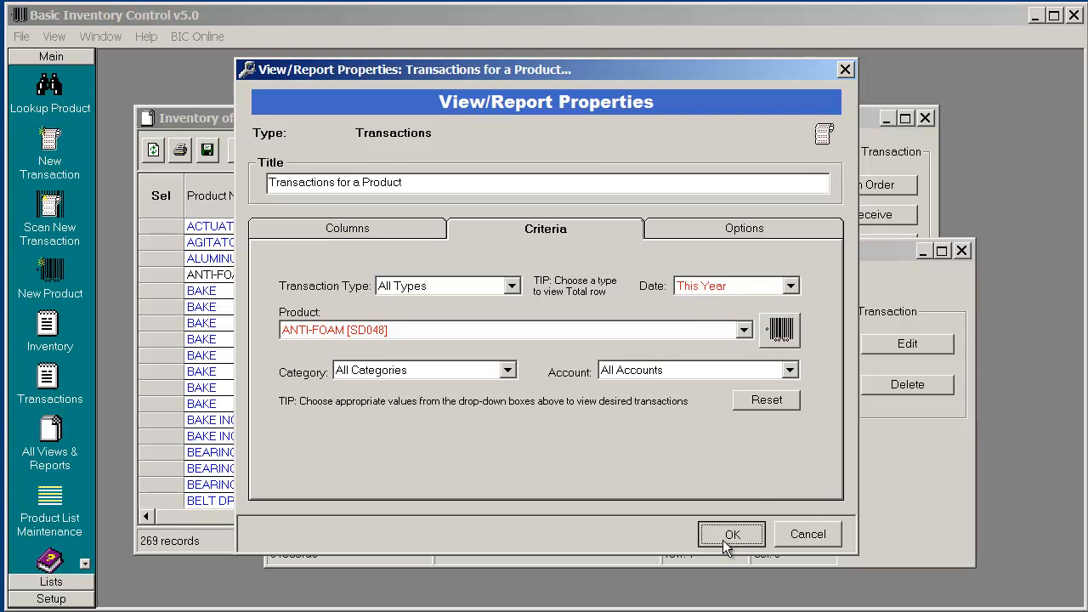
click(731, 534)
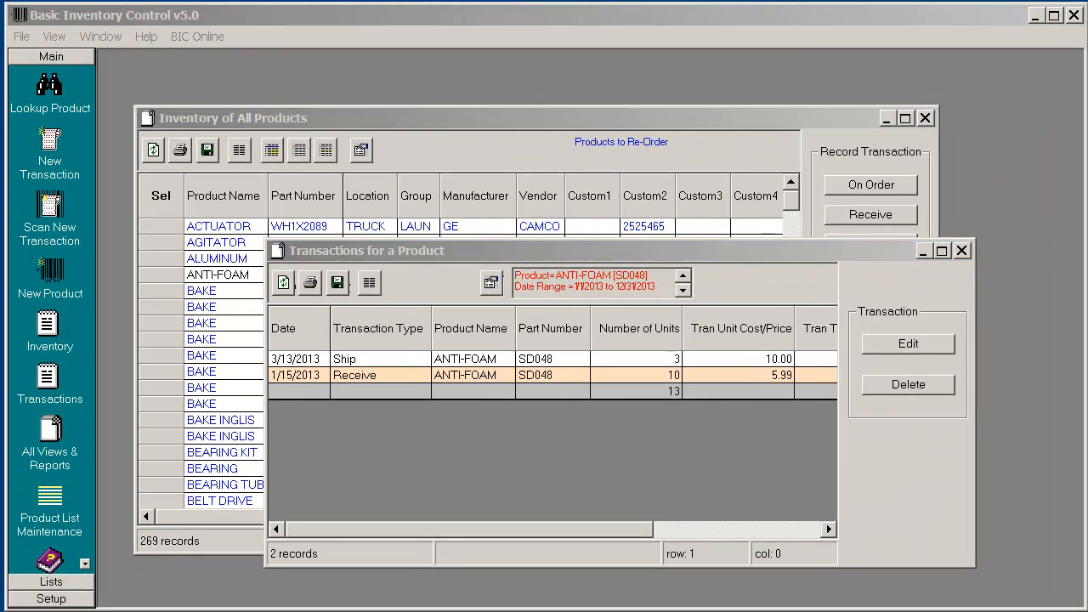
mouse_move(967, 262)
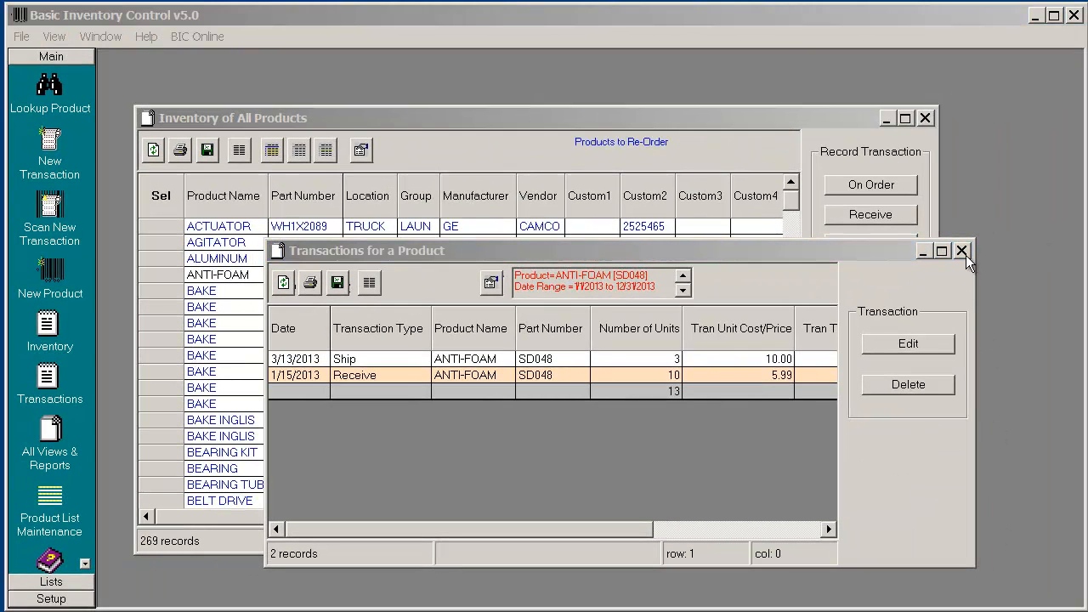
- Close the ANTI-FOAM transactions window, returning to the 269-record product list
click(961, 251)
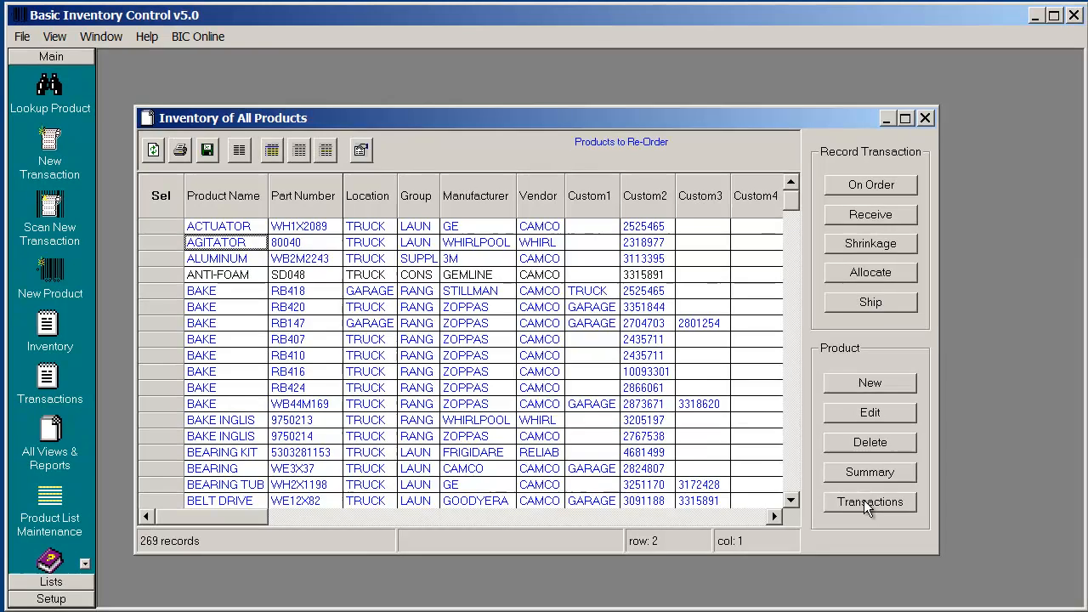
- Relist ANTI-FOAM's transactions and reopen their View/Report Properties dialog
click(870, 502)
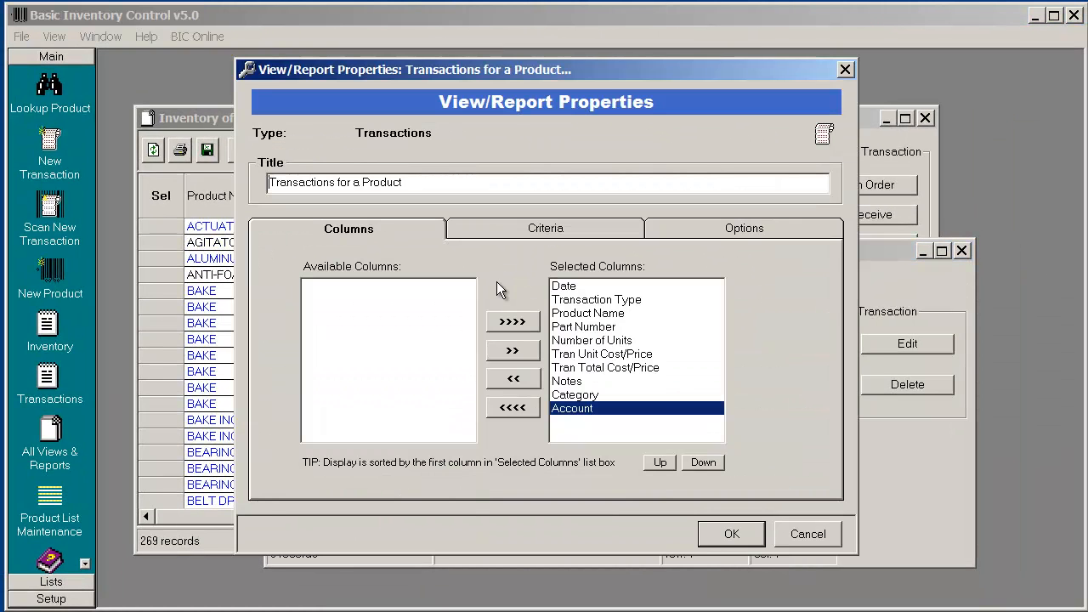
click(730, 534)
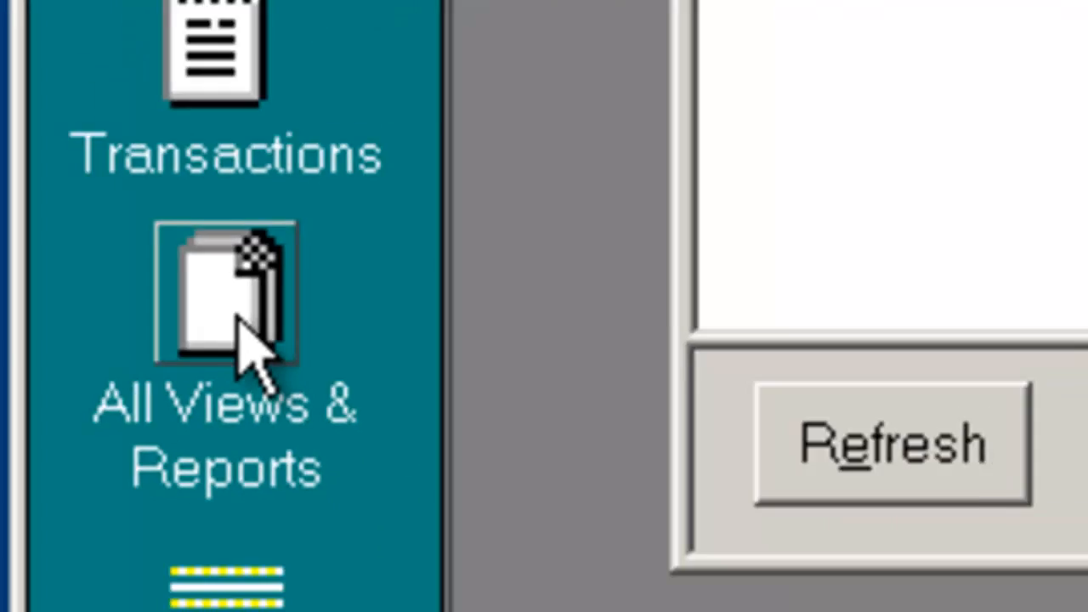
- From All Views & Reports, start a new transaction report, Untitled 45
click(225, 297)
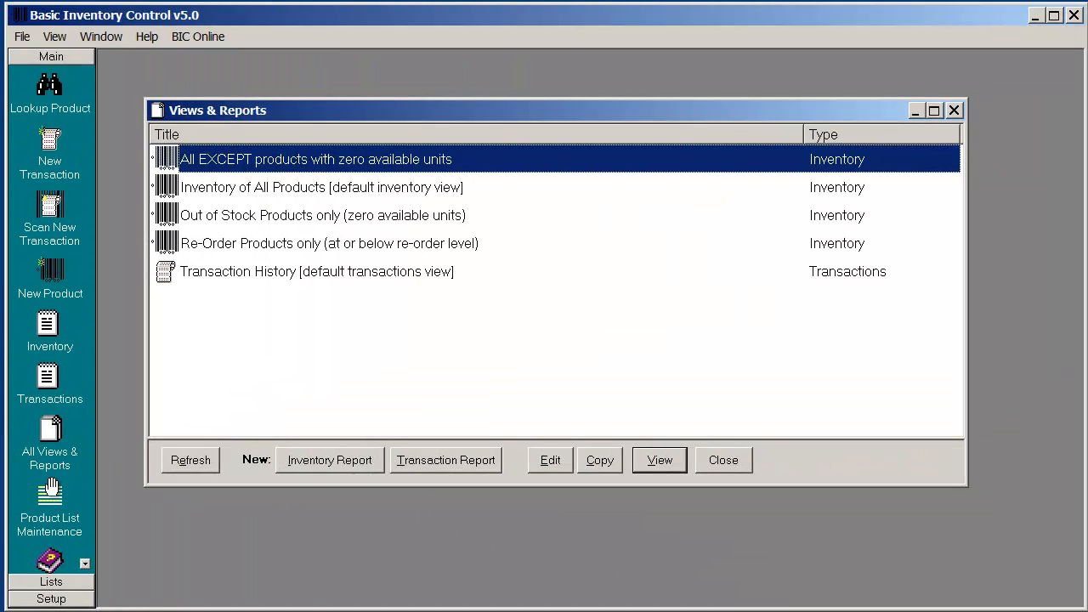
mouse_move(305, 236)
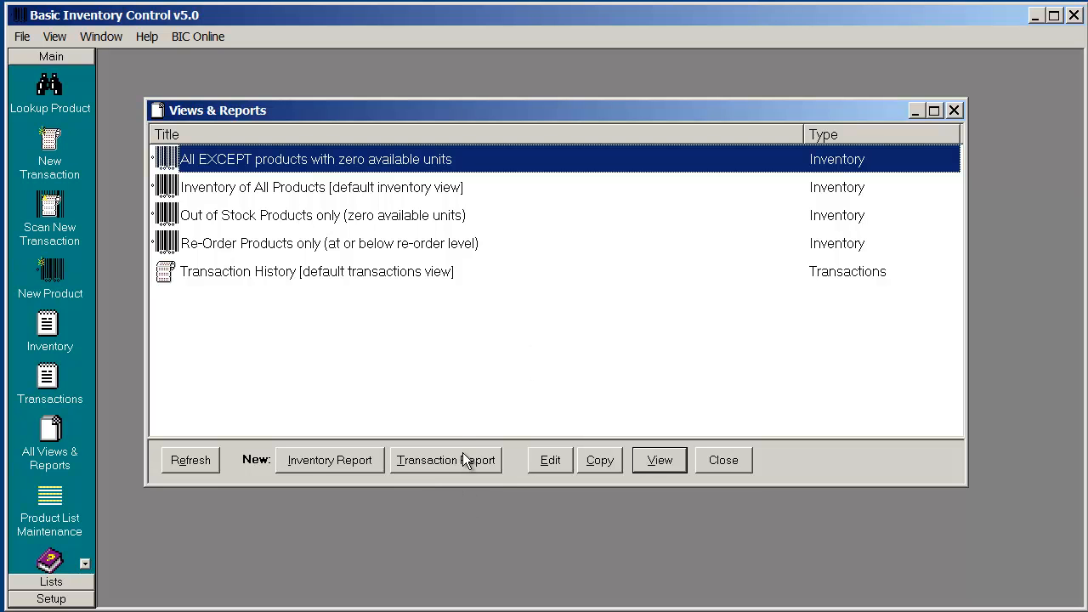
click(445, 460)
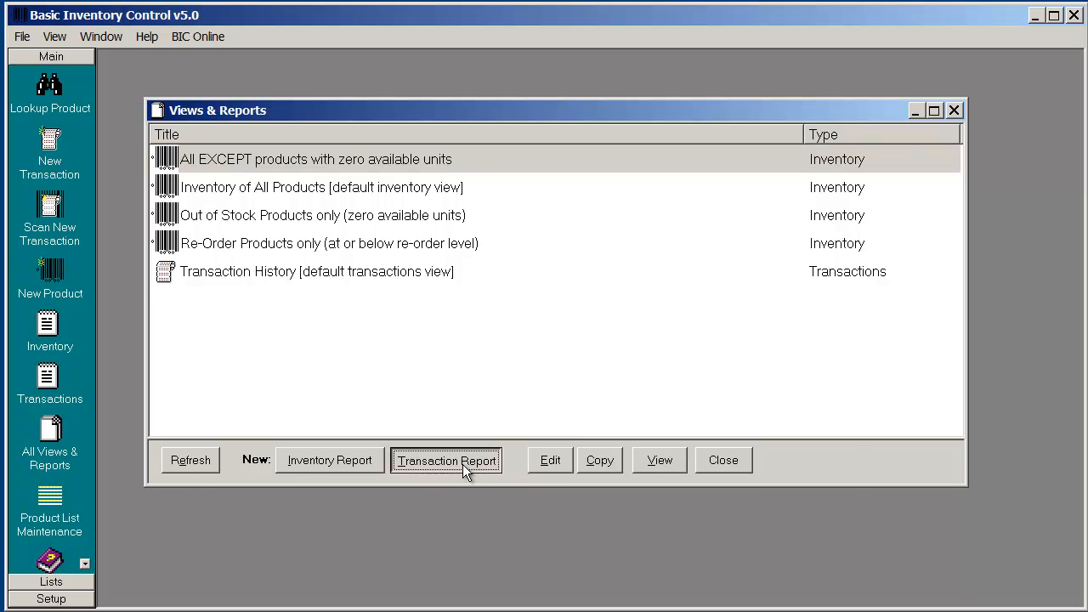
click(446, 460)
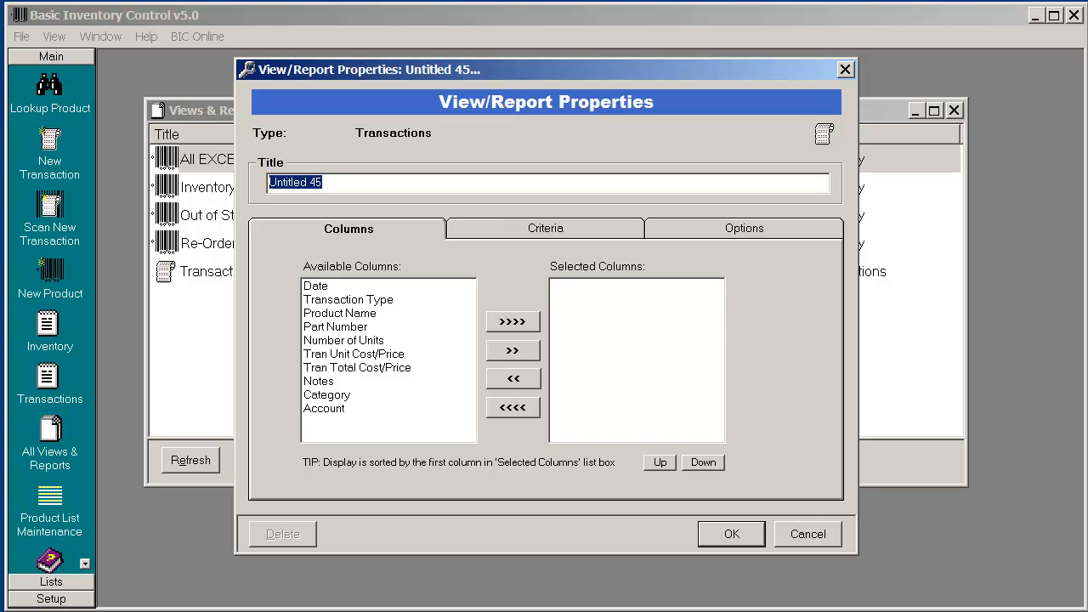
- Title the report 'Inventory Transactions - Current Year' and select all ten columns, Date through Account
text(Inventory Transactions - Current Year)
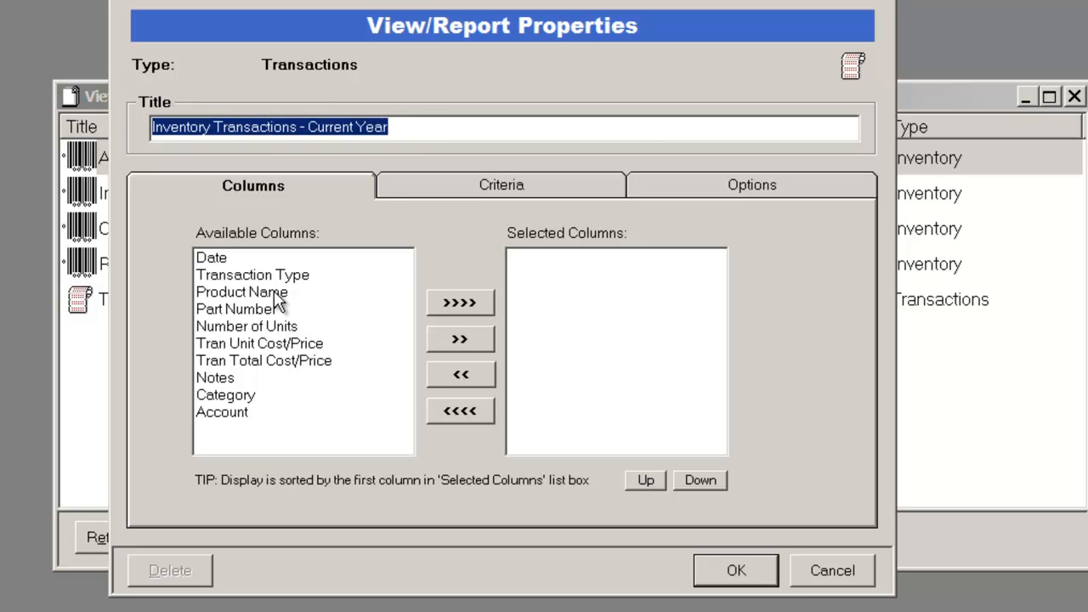
mouse_move(460, 302)
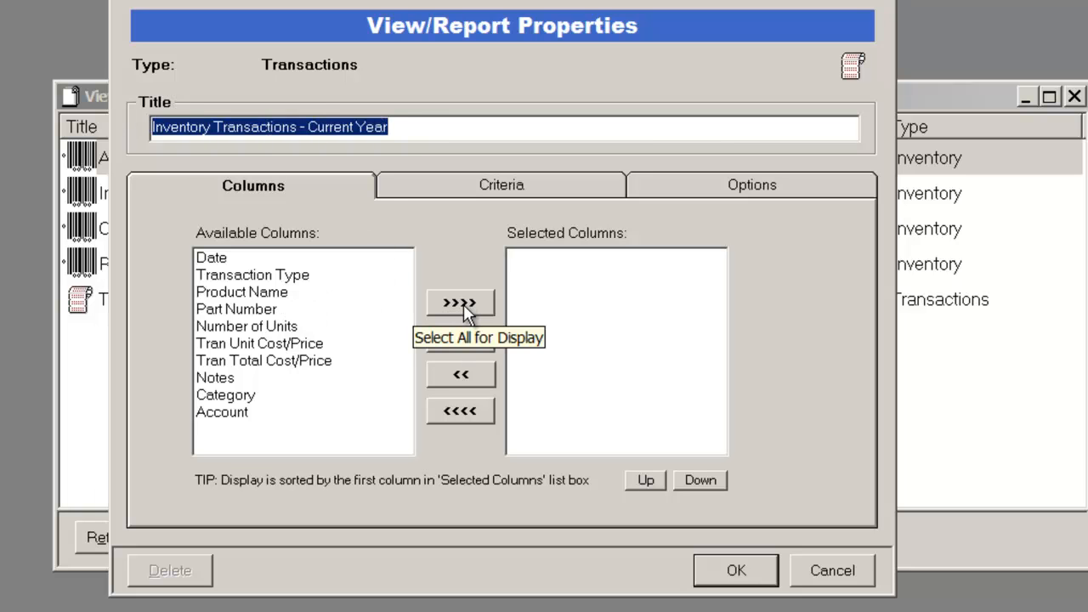
click(459, 302)
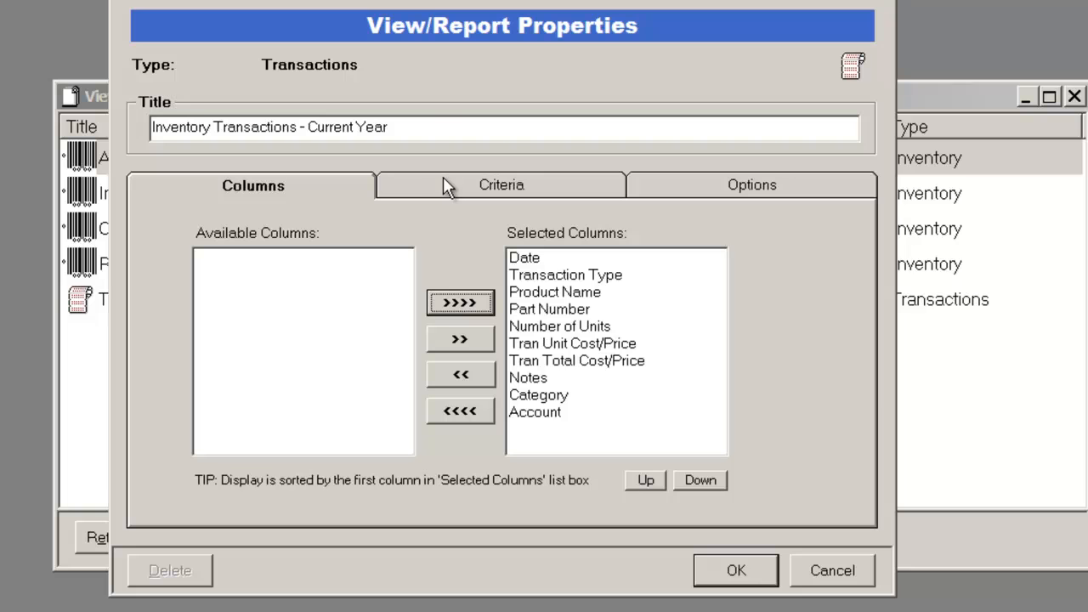
mouse_move(464, 193)
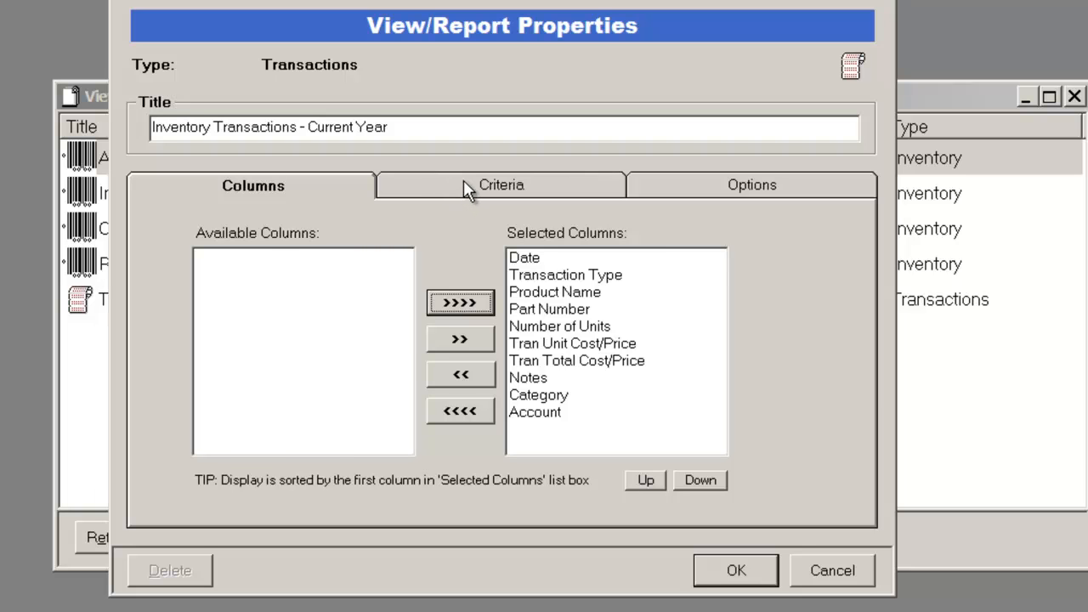
- Set the new report's Date criterion to This Year, other criteria left at all
click(501, 185)
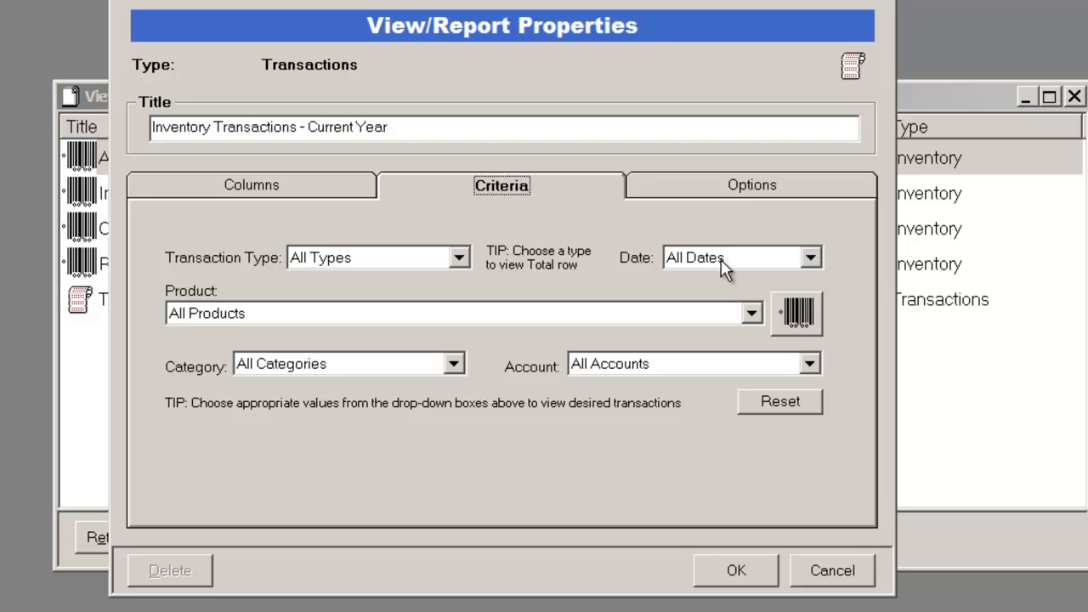
click(809, 257)
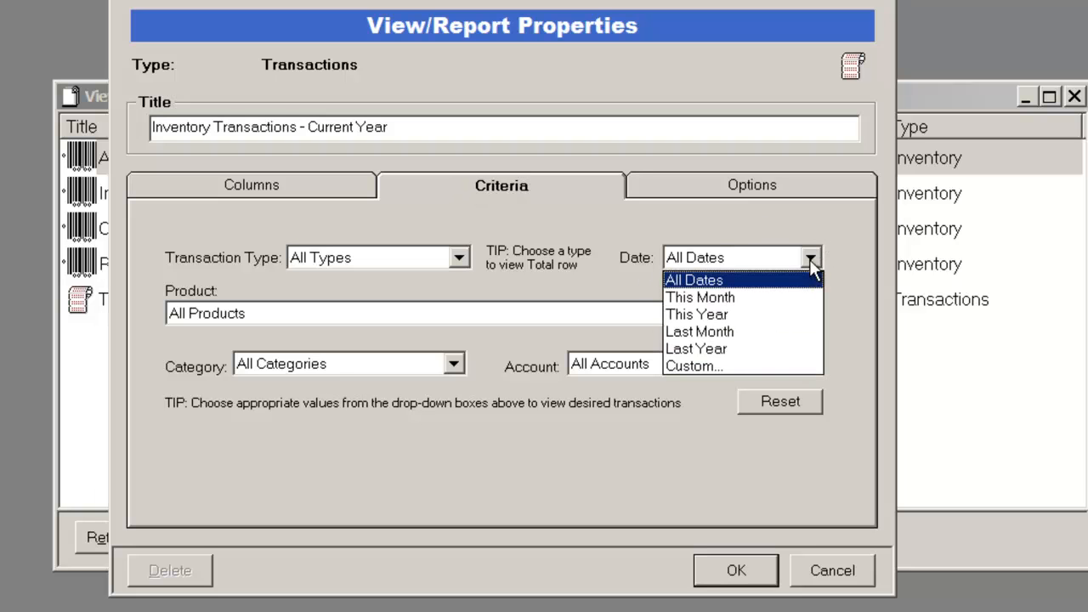
click(696, 314)
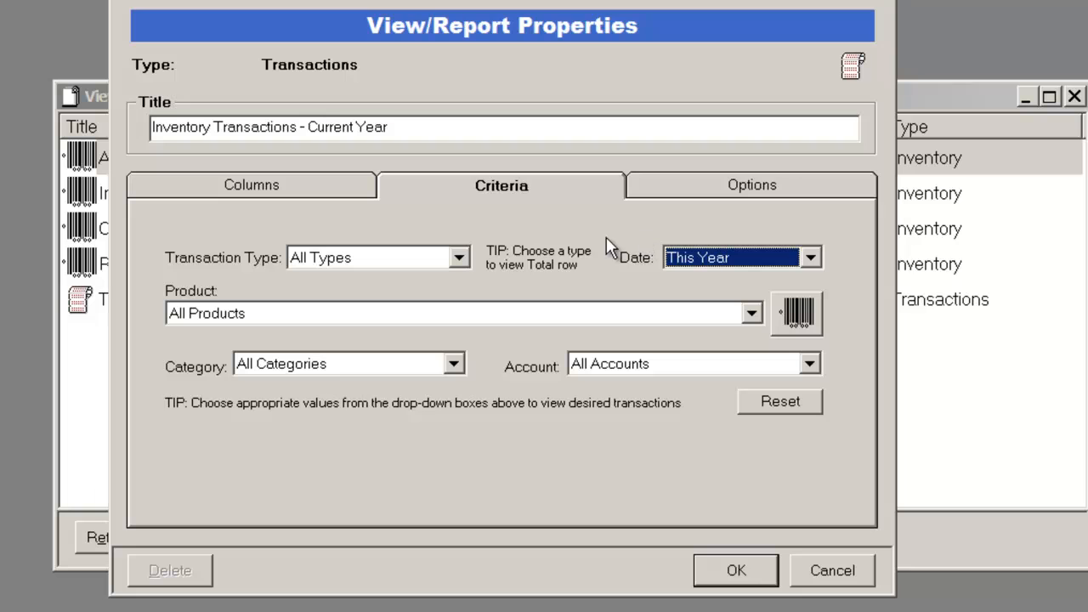
mouse_move(509, 250)
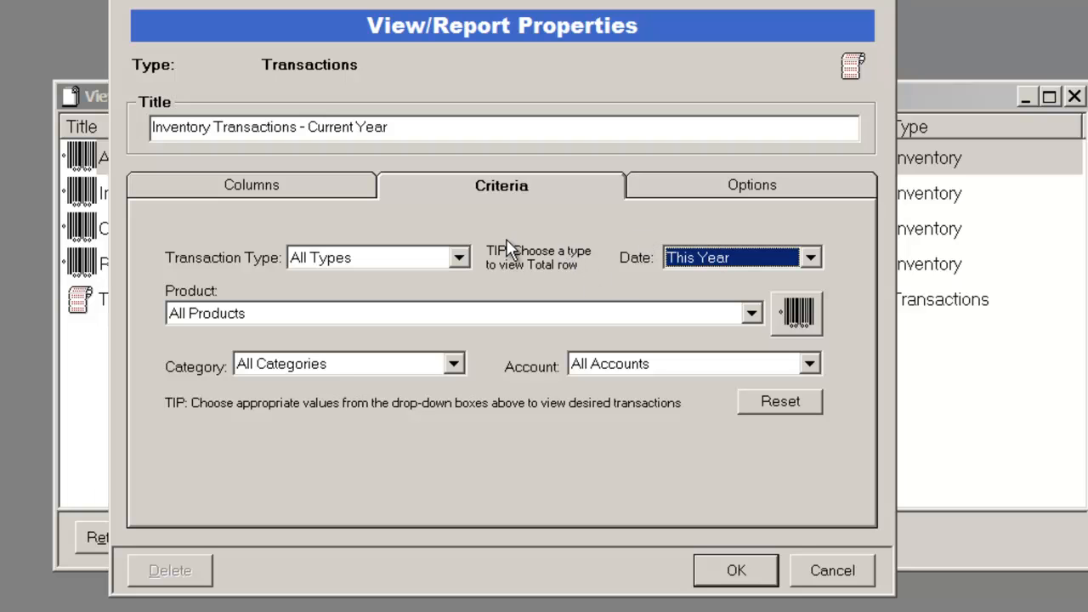
mouse_move(482, 151)
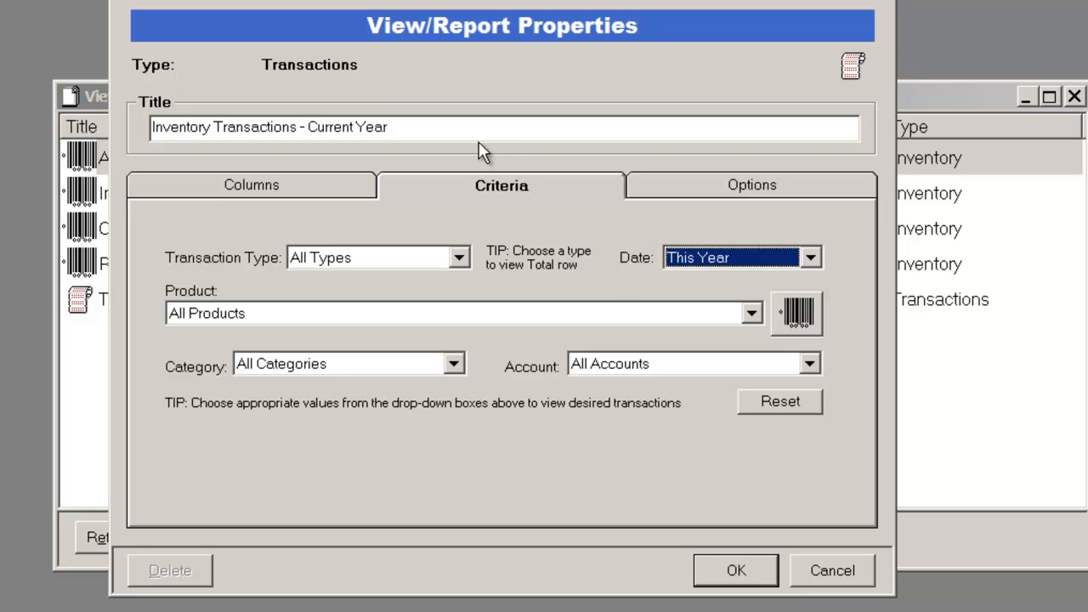
mouse_move(548, 174)
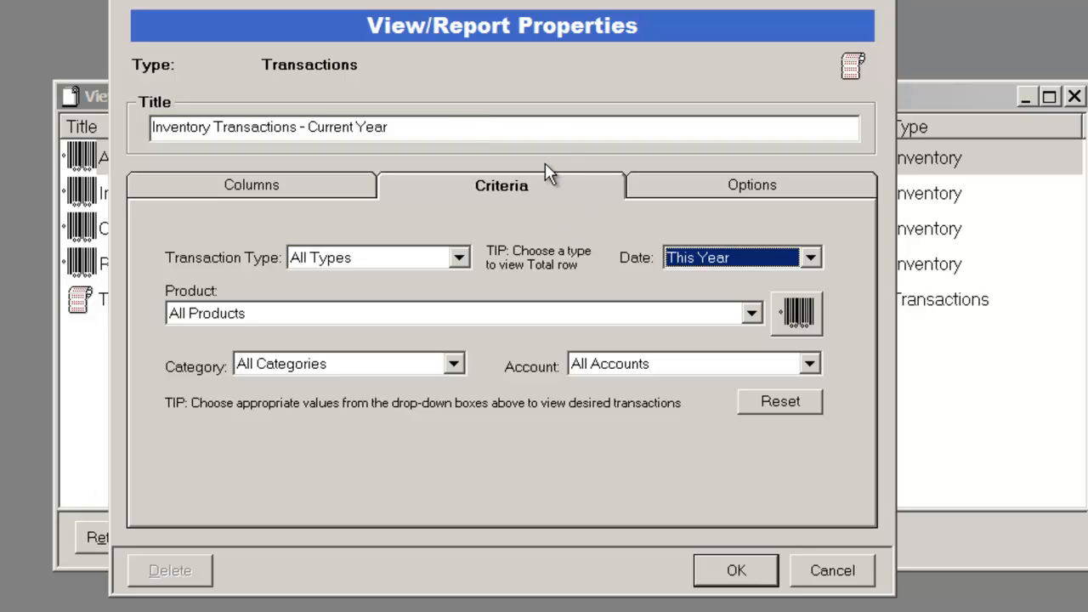
mouse_move(437, 332)
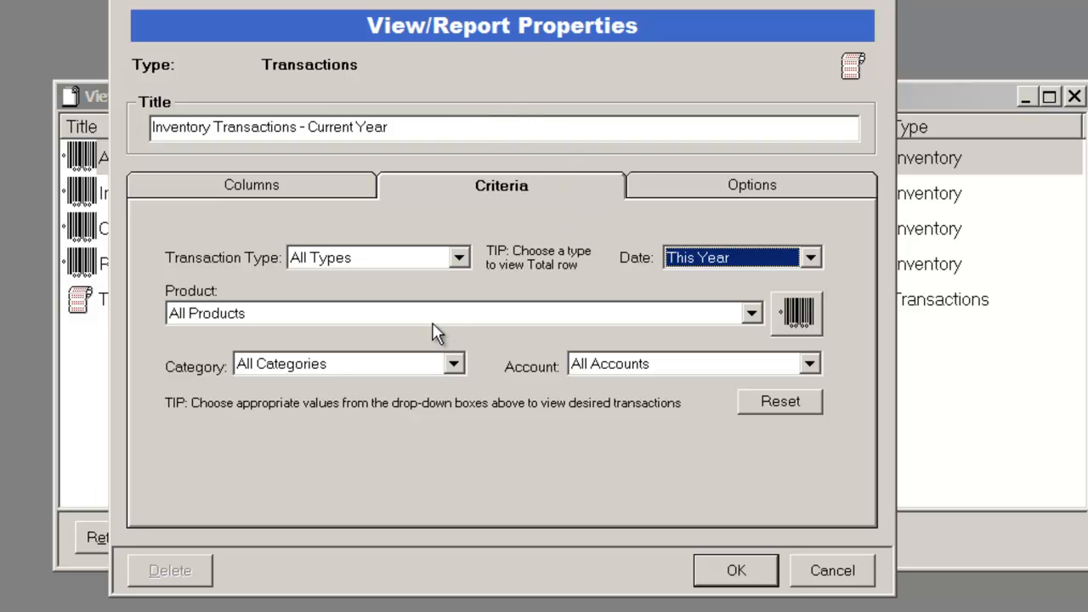
click(750, 313)
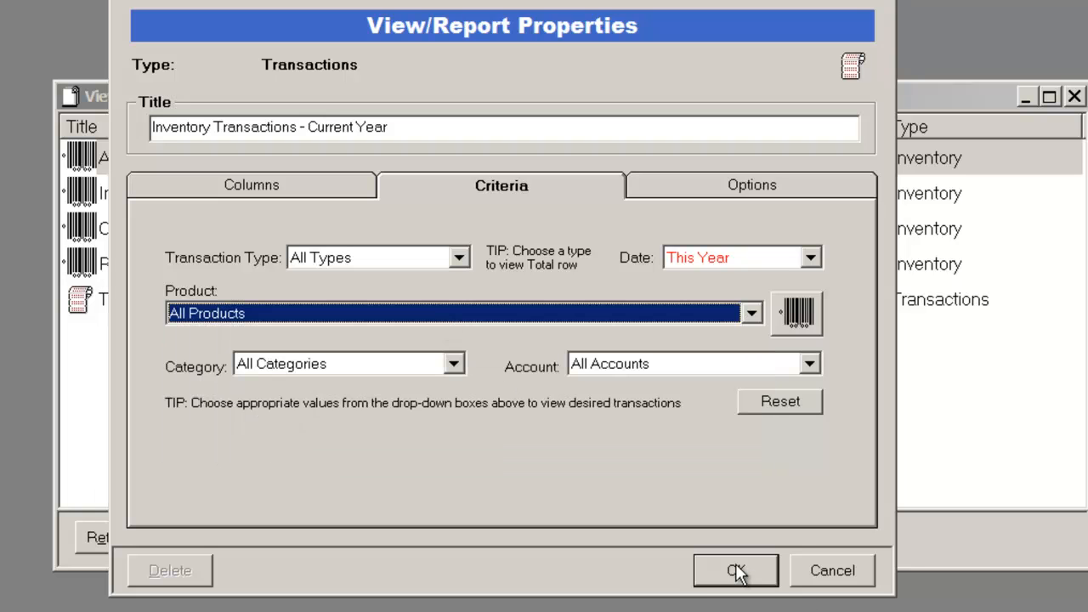
mouse_move(740, 578)
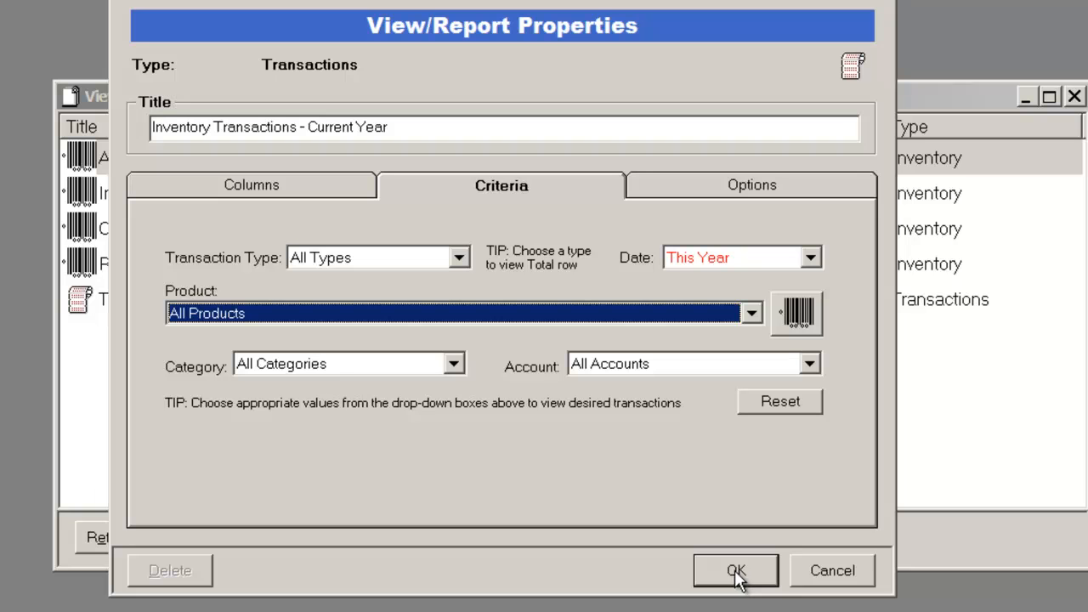
- Save the report and open it, showing 2 ANTI-FOAM records for 2013
click(734, 570)
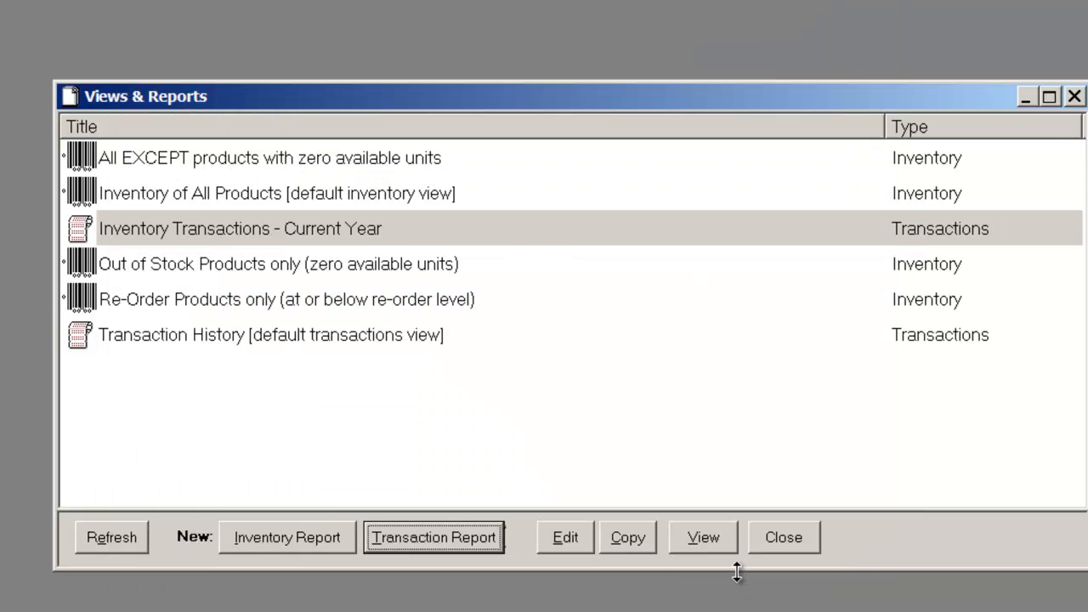
mouse_move(279, 237)
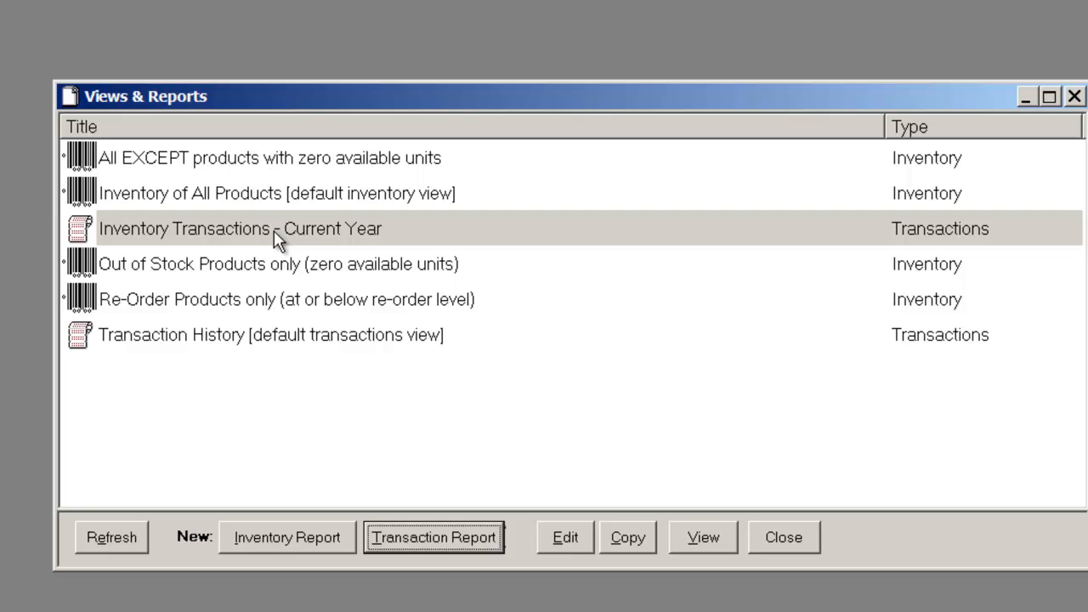
double_click(239, 227)
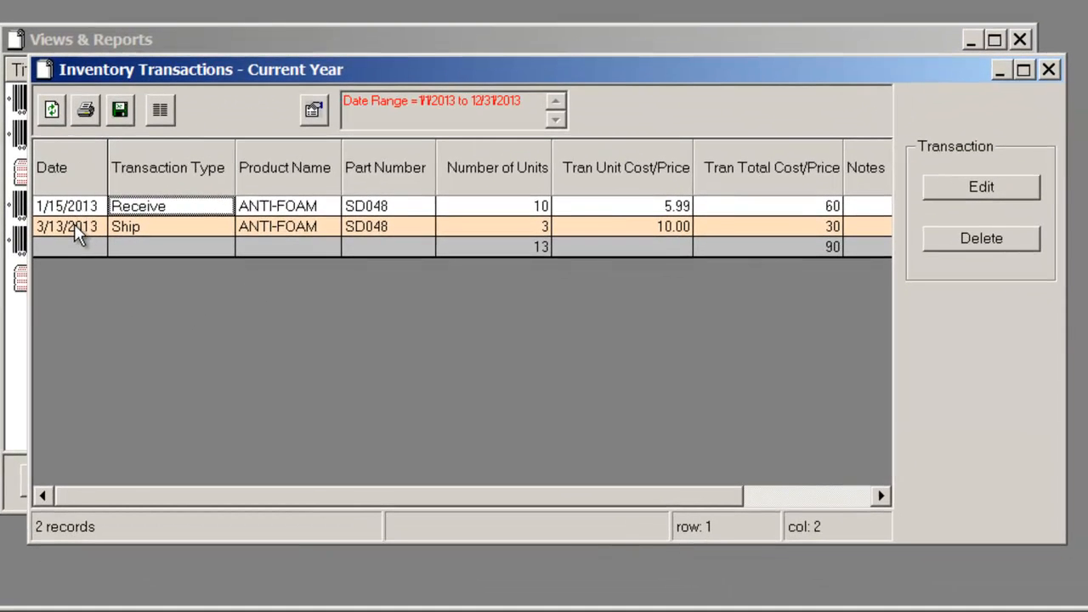
mouse_move(75, 270)
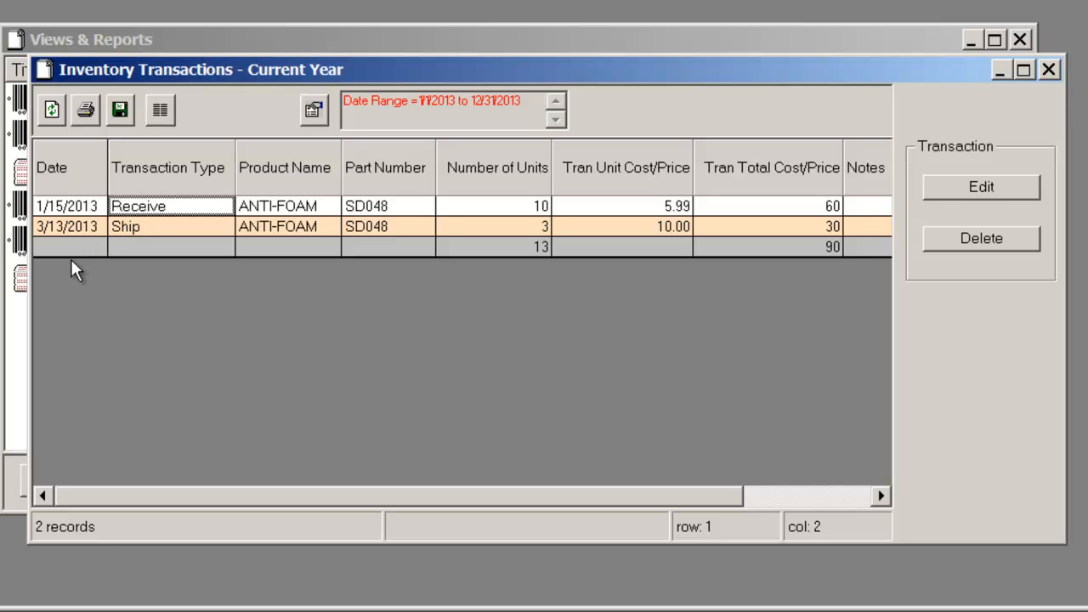
mouse_move(75, 242)
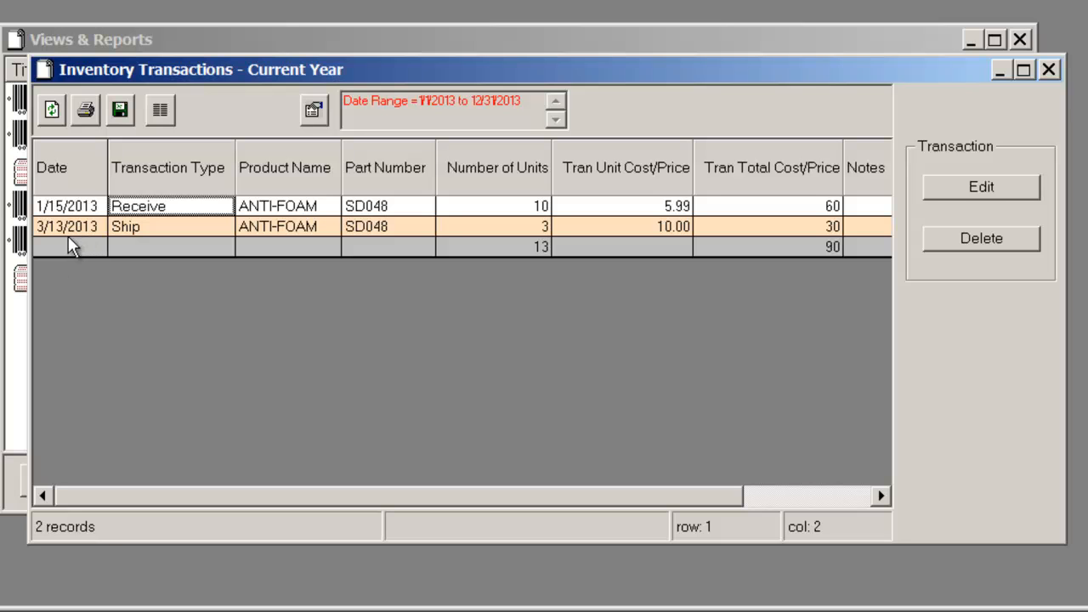
mouse_move(213, 292)
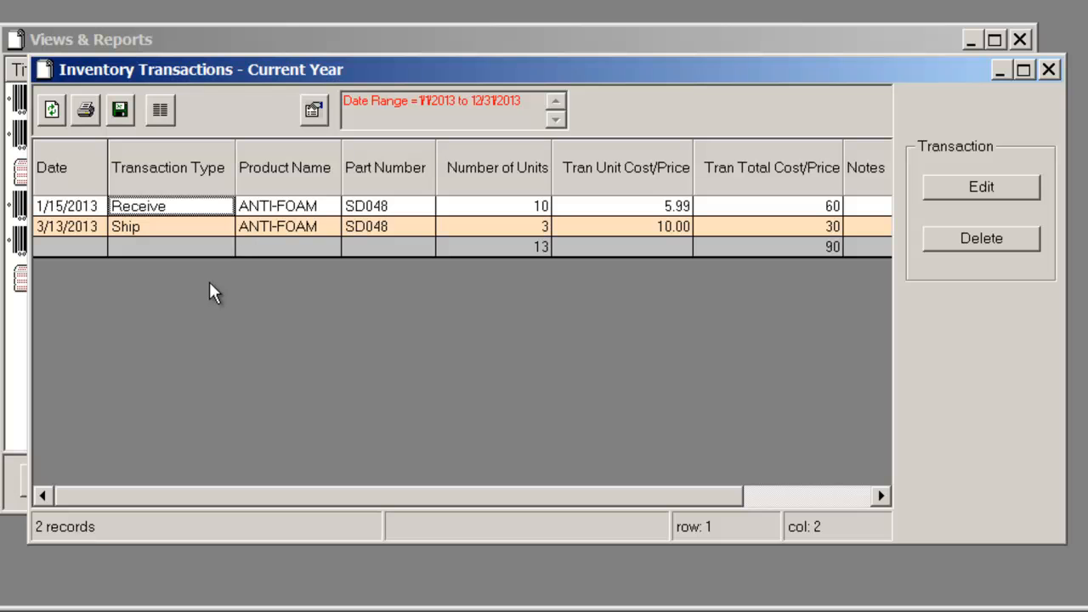
mouse_move(314, 123)
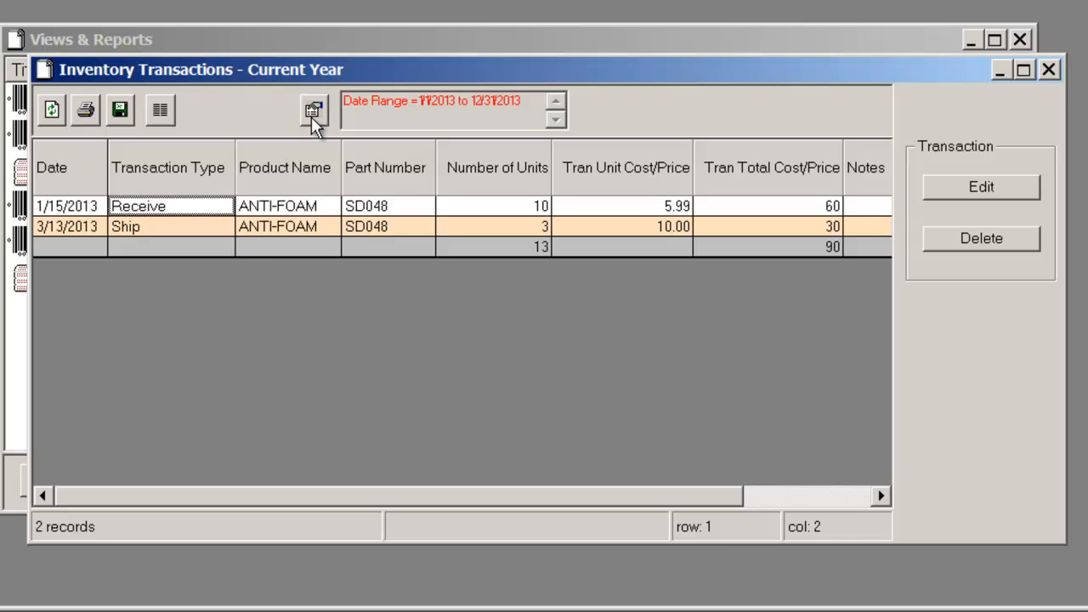
- Retitle the report 'Inventory Transactions - All Transactions' and set its Date criterion to All Dates
click(314, 111)
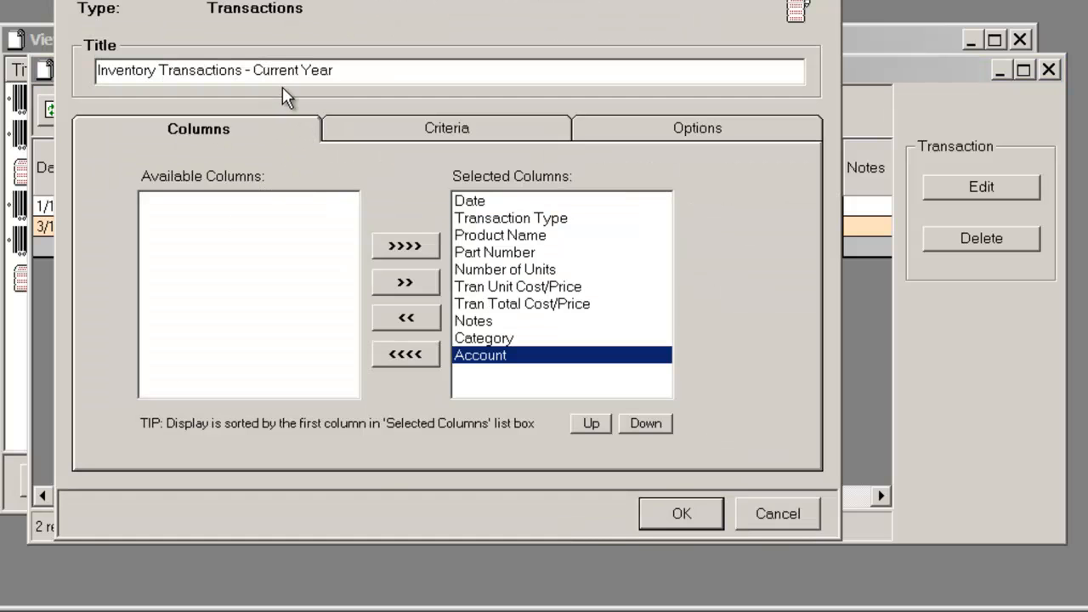
double_click(292, 69)
text(All)
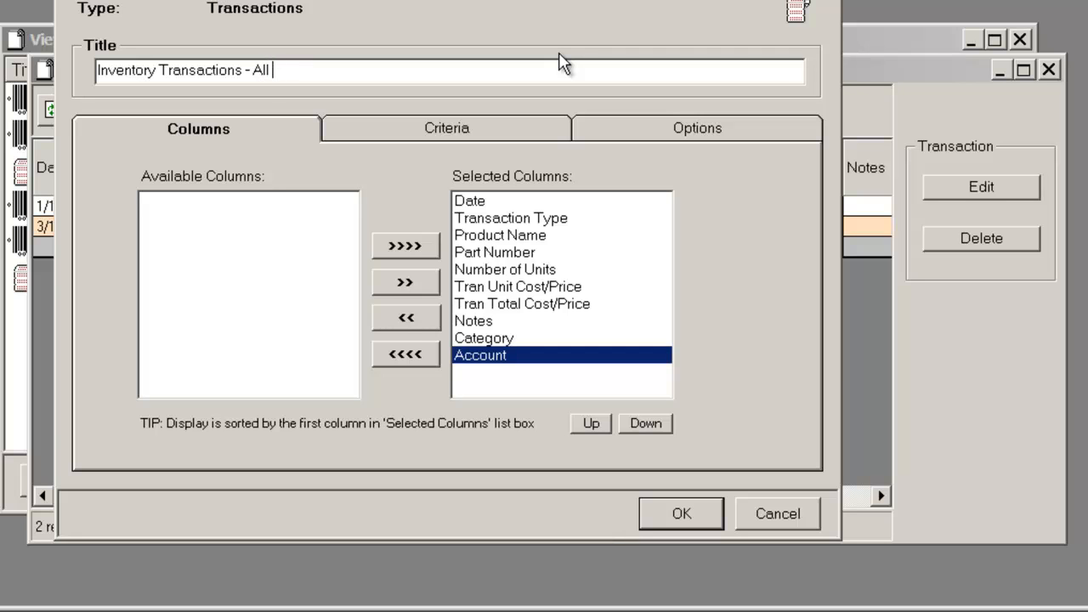
text(Transactions)
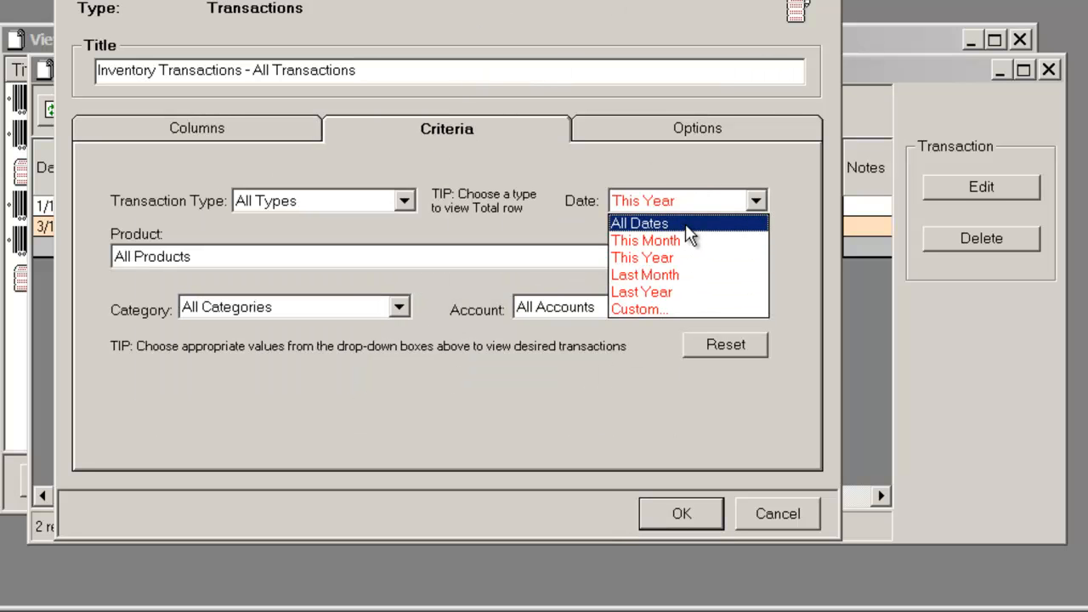
click(639, 223)
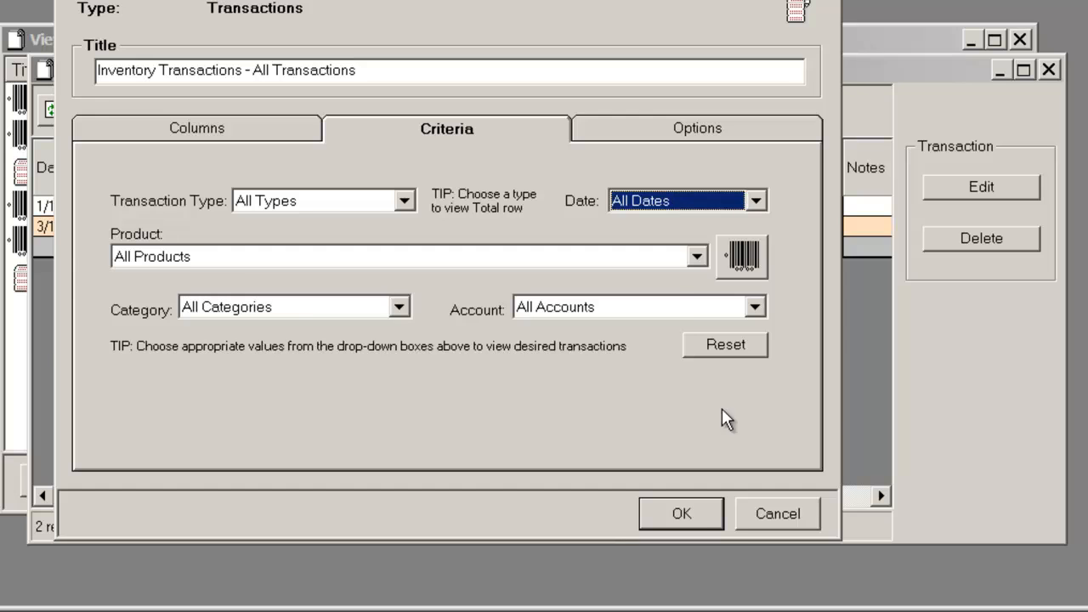